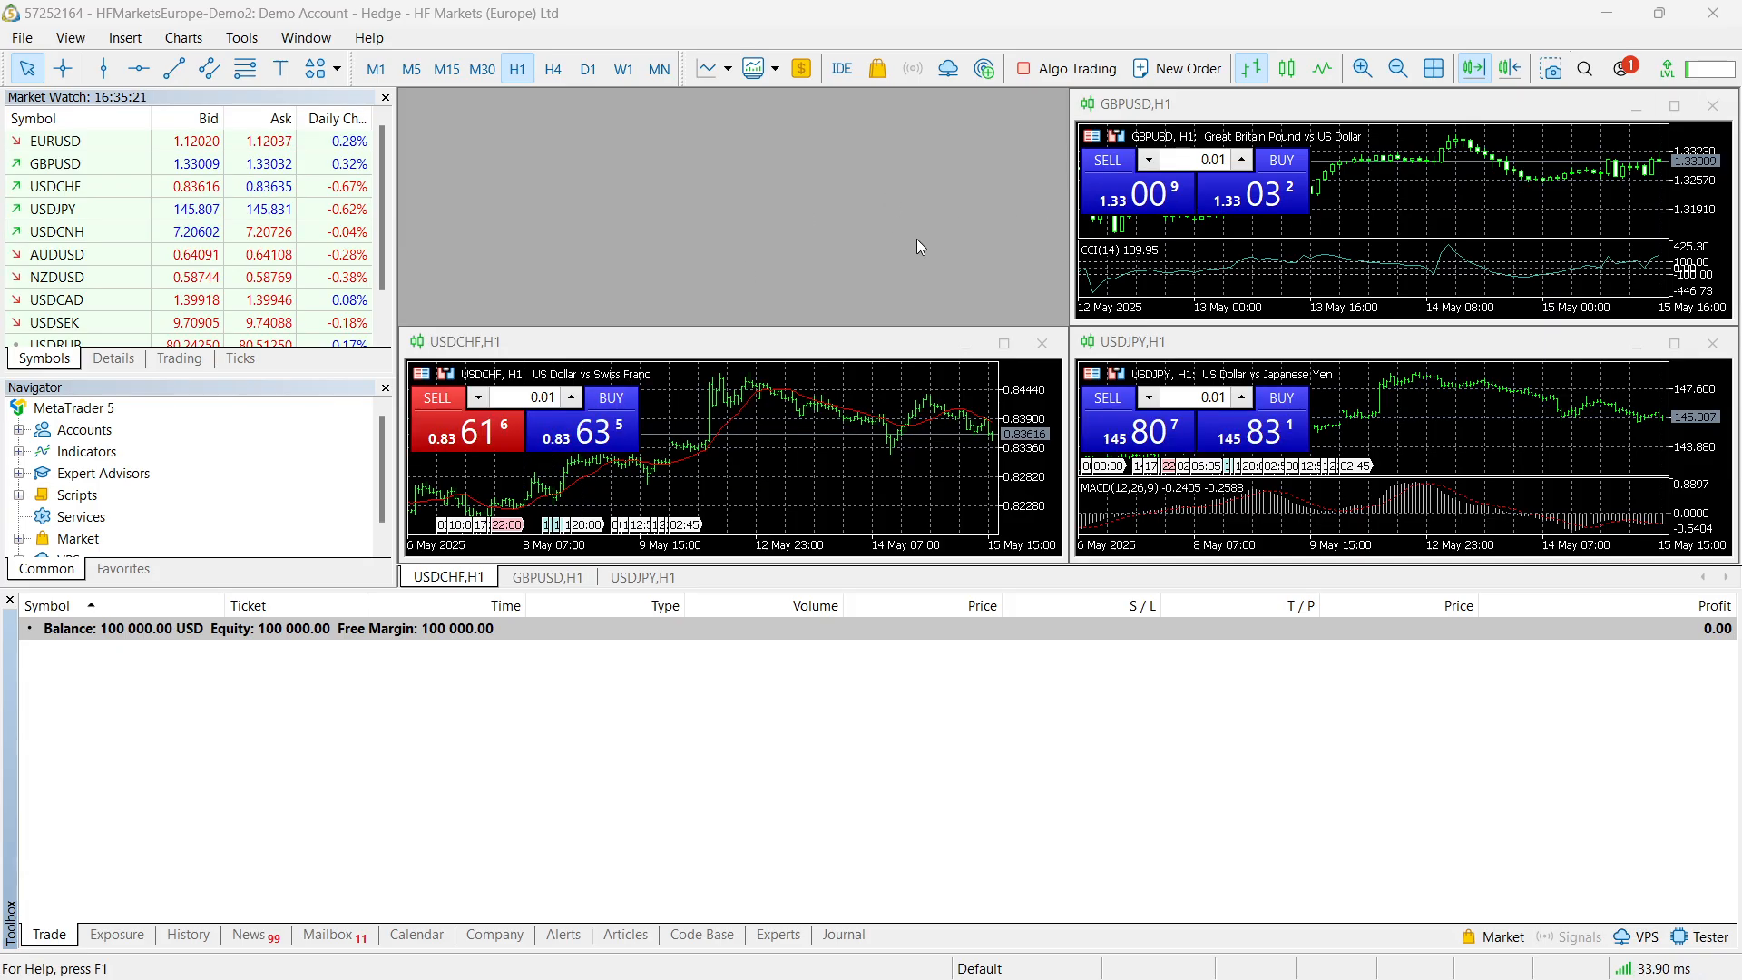
{"action": "mouse_move", "coordinate": [787, 186]}
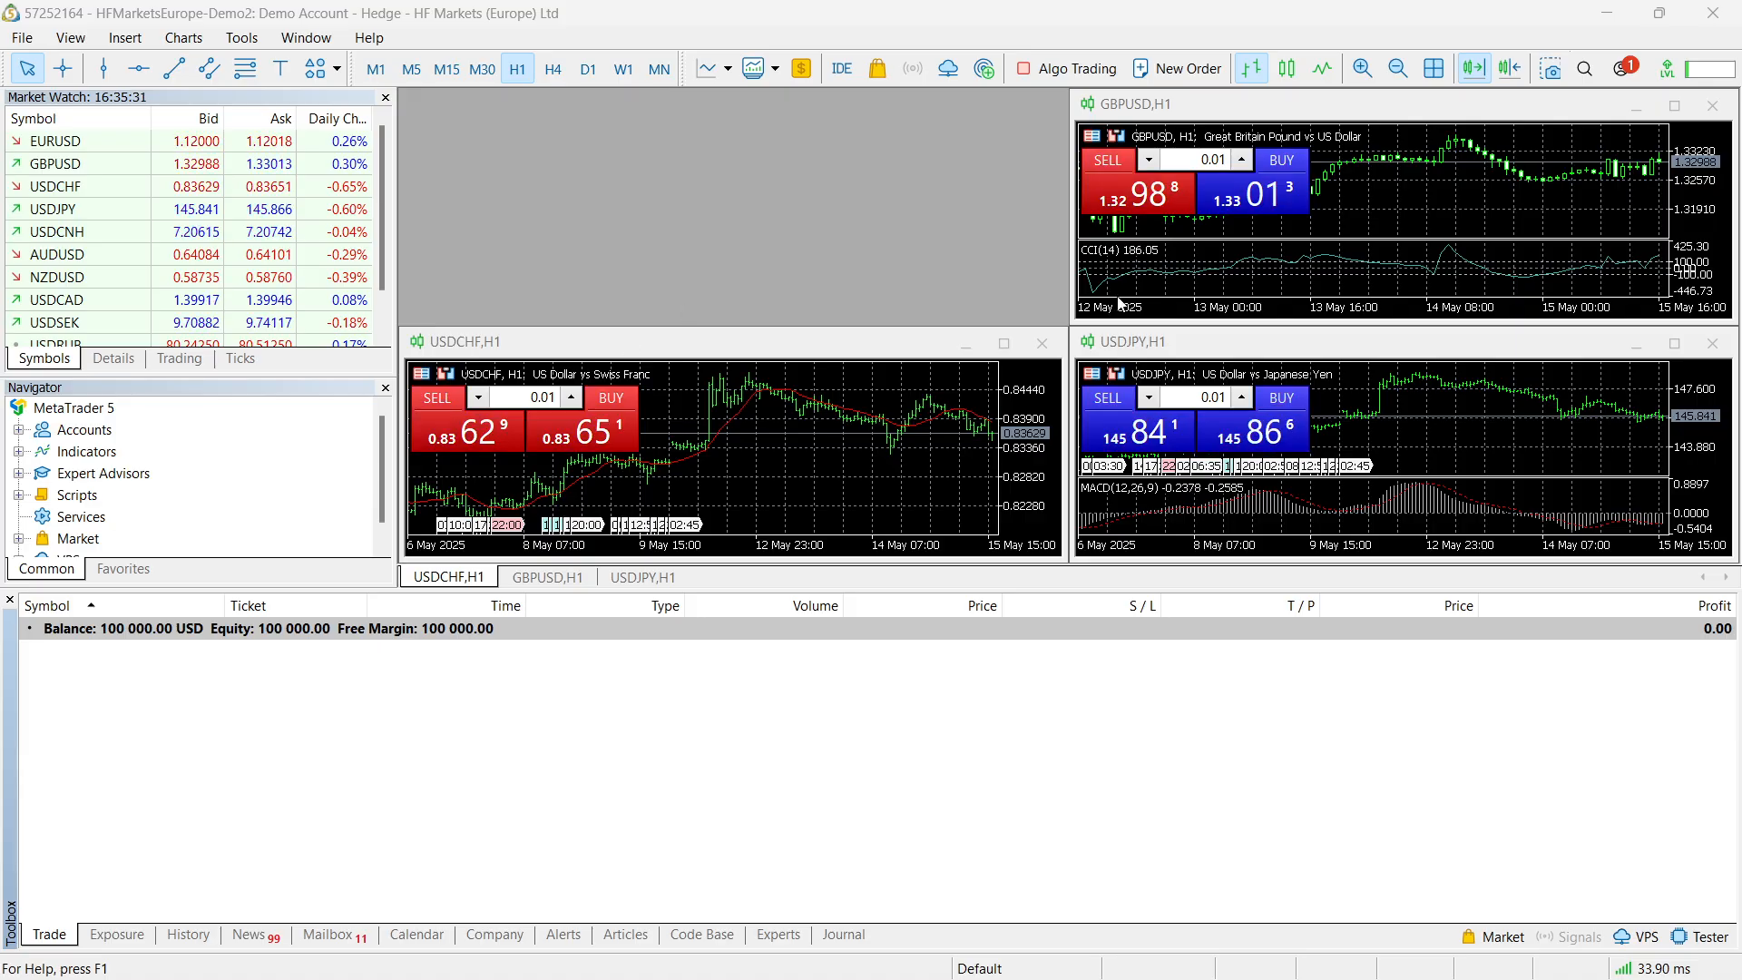
{"action": "mouse_move", "coordinate": [958, 353]}
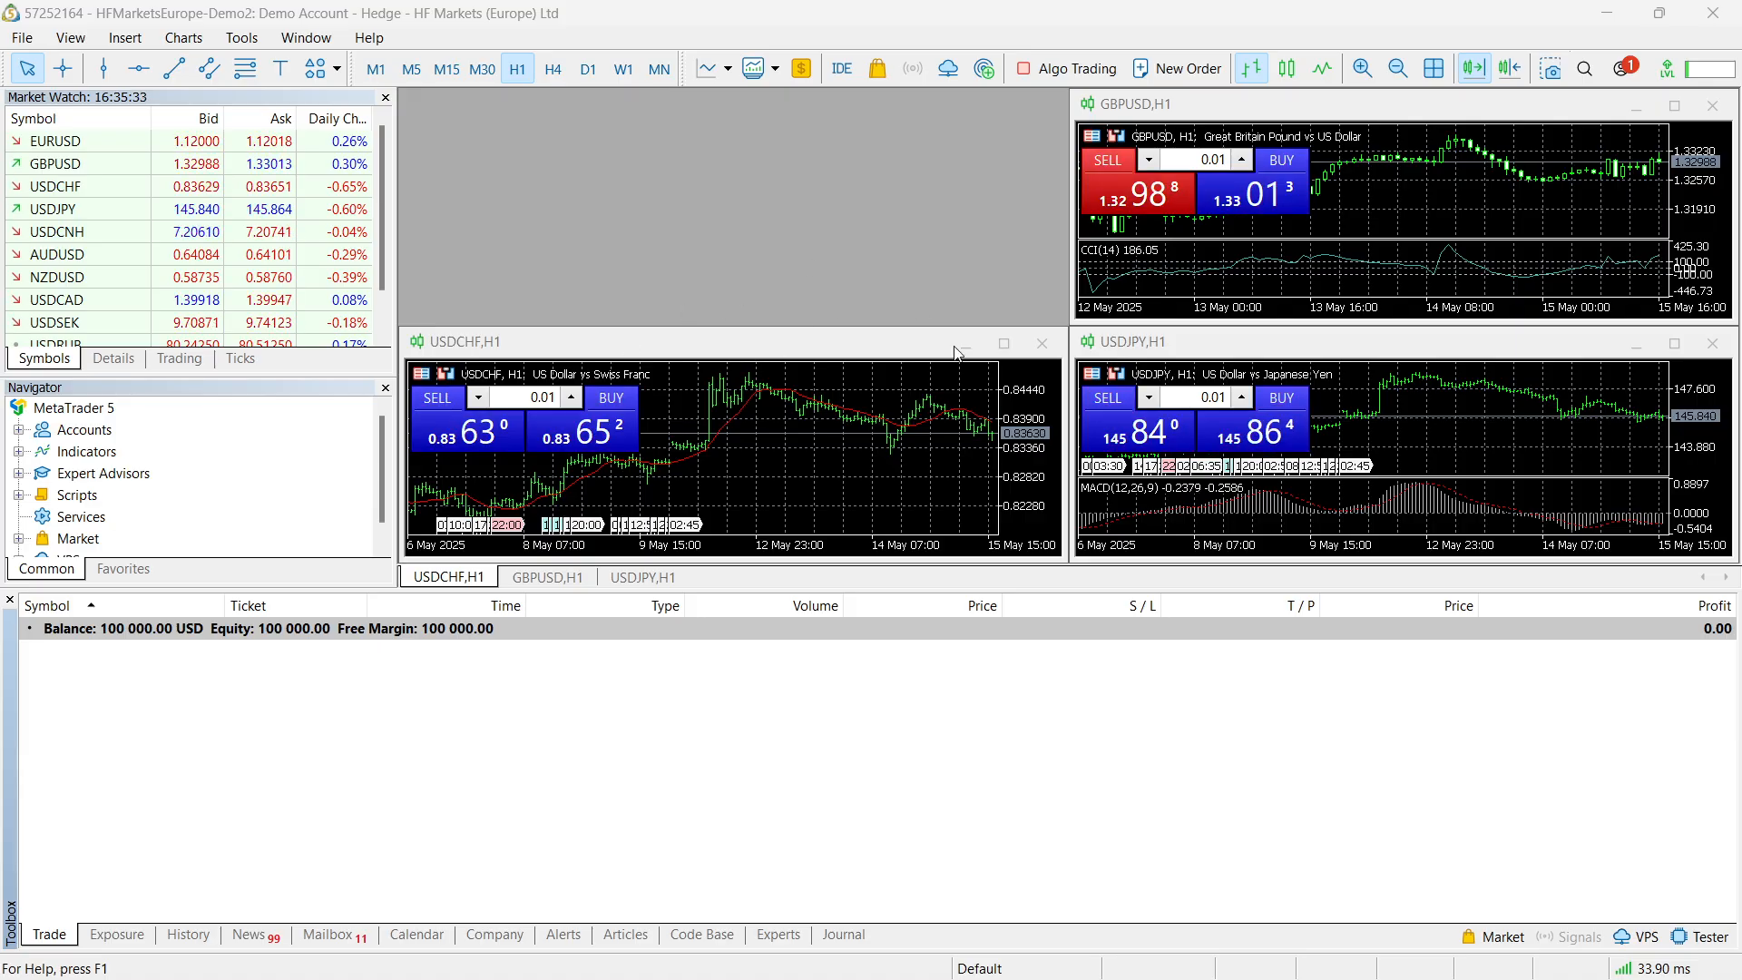
{"action": "mouse_move", "coordinate": [867, 261]}
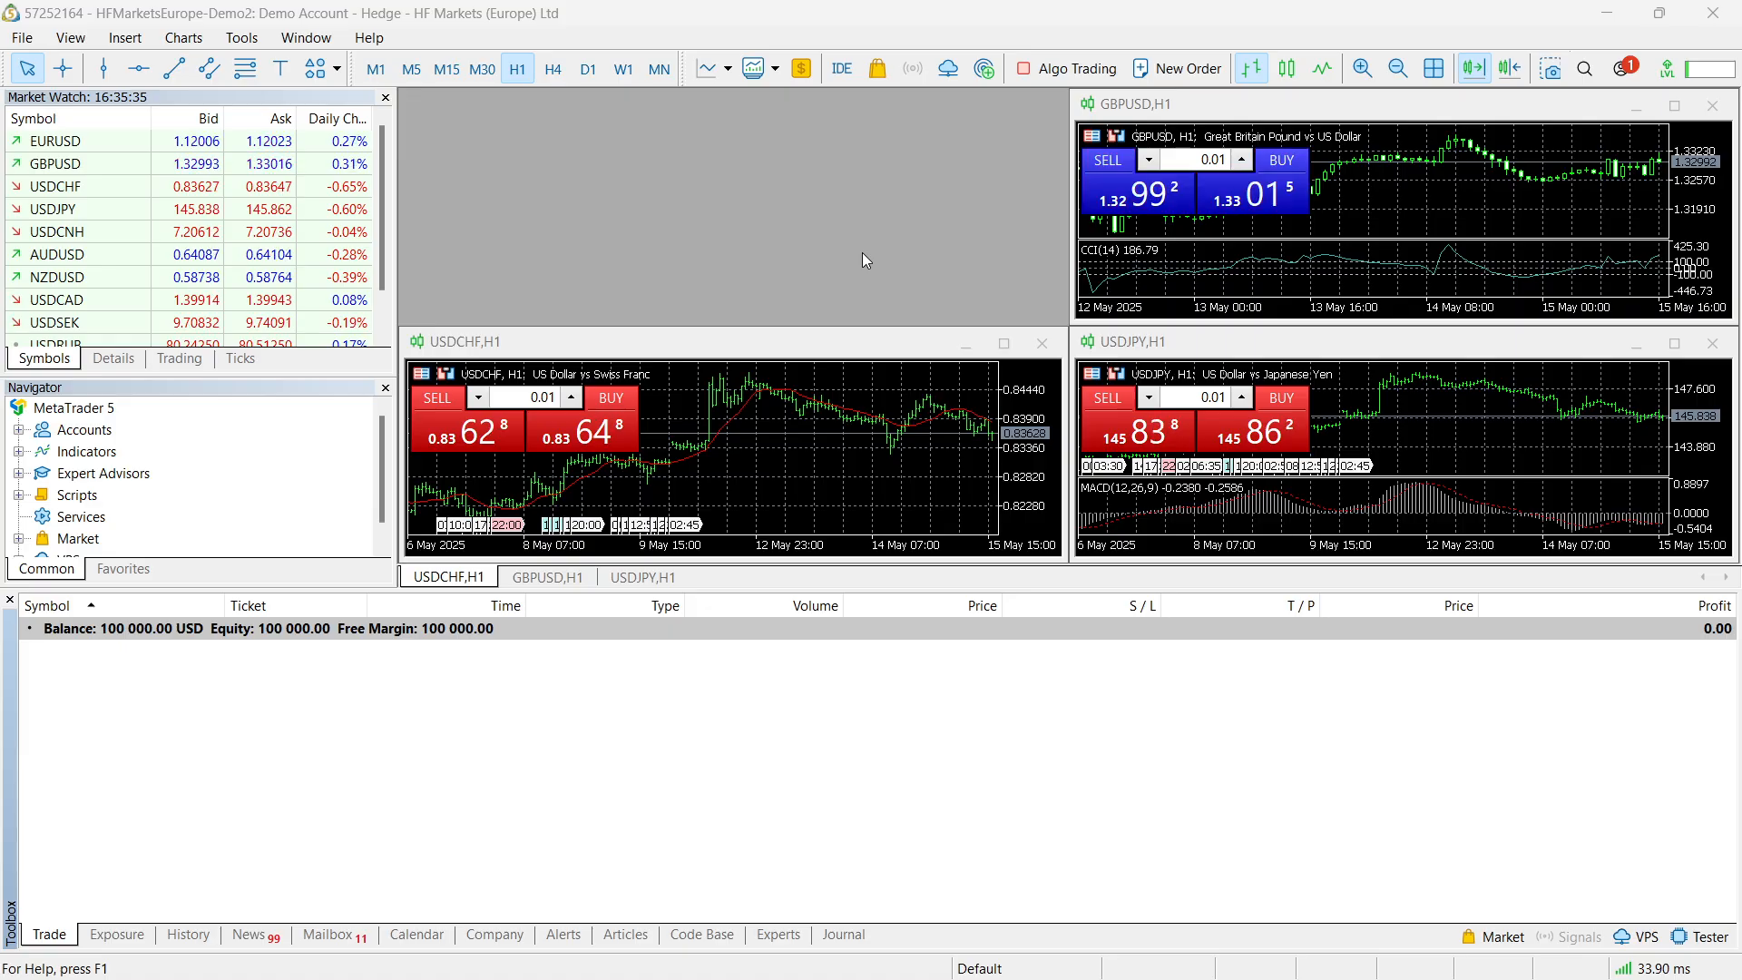
- Open the terminal's data folder in File Explorer via File > Open Data Folder
{"action": "left_click", "coordinate": [20, 37]}
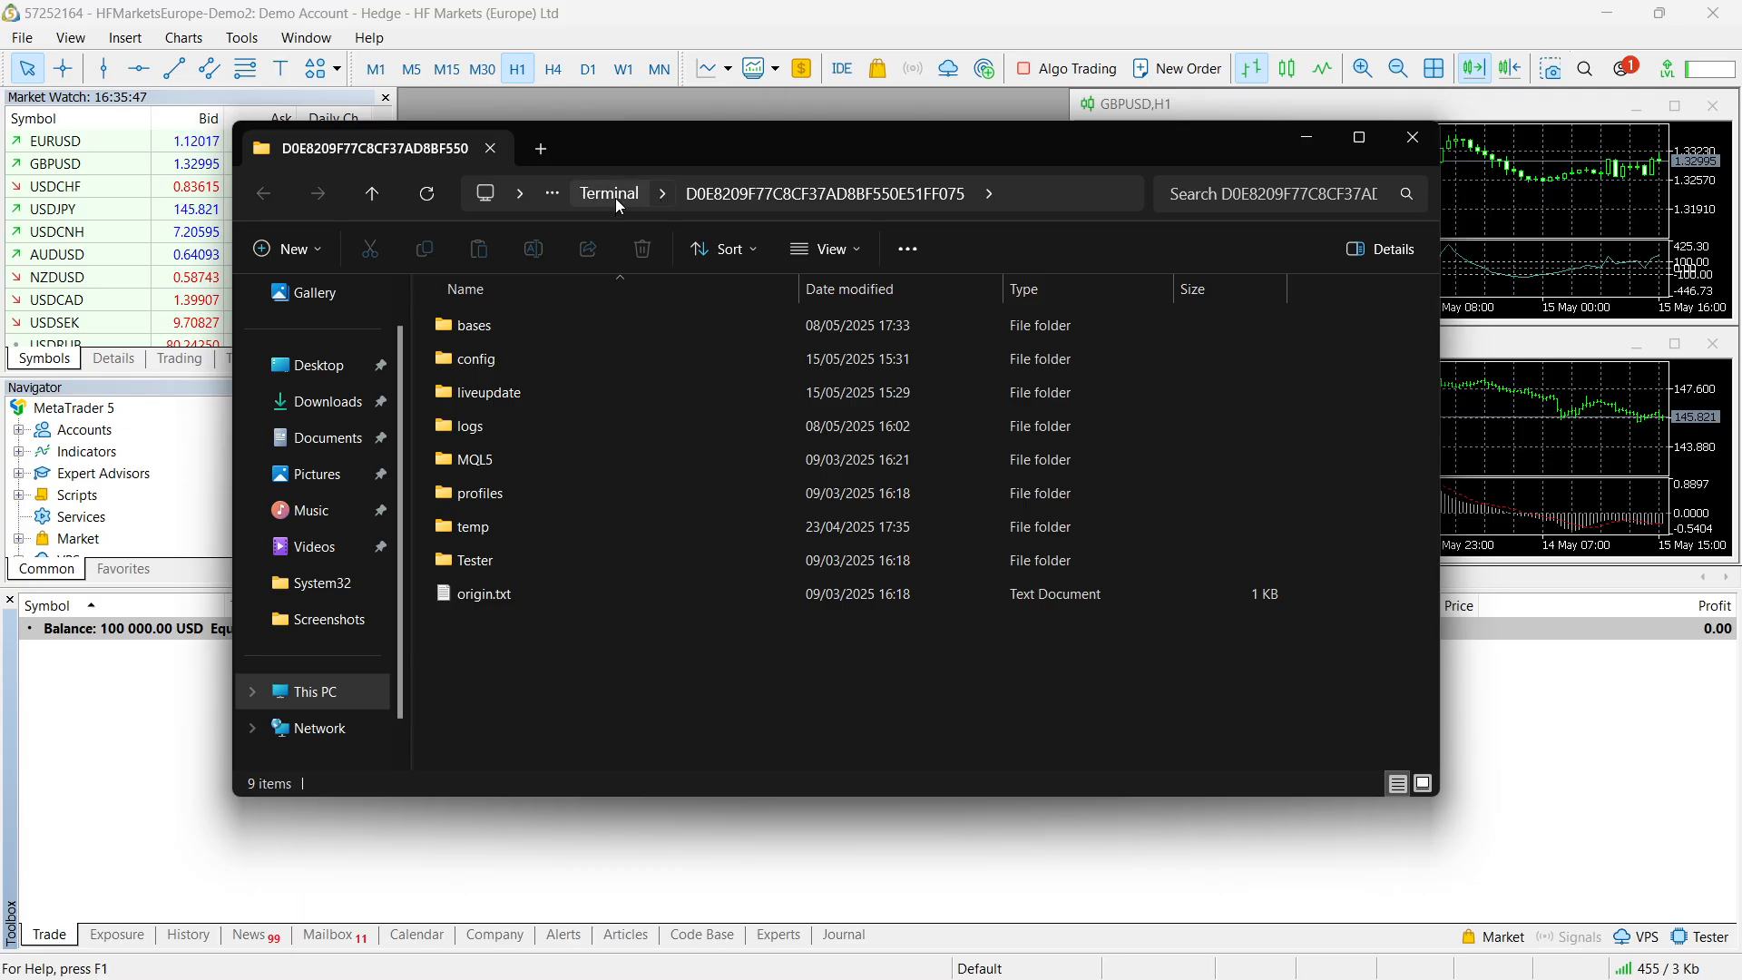
- Navigate up to the MetaQuotes Terminal folder listing Common, Community and the data folder
{"action": "left_click", "coordinate": [520, 194]}
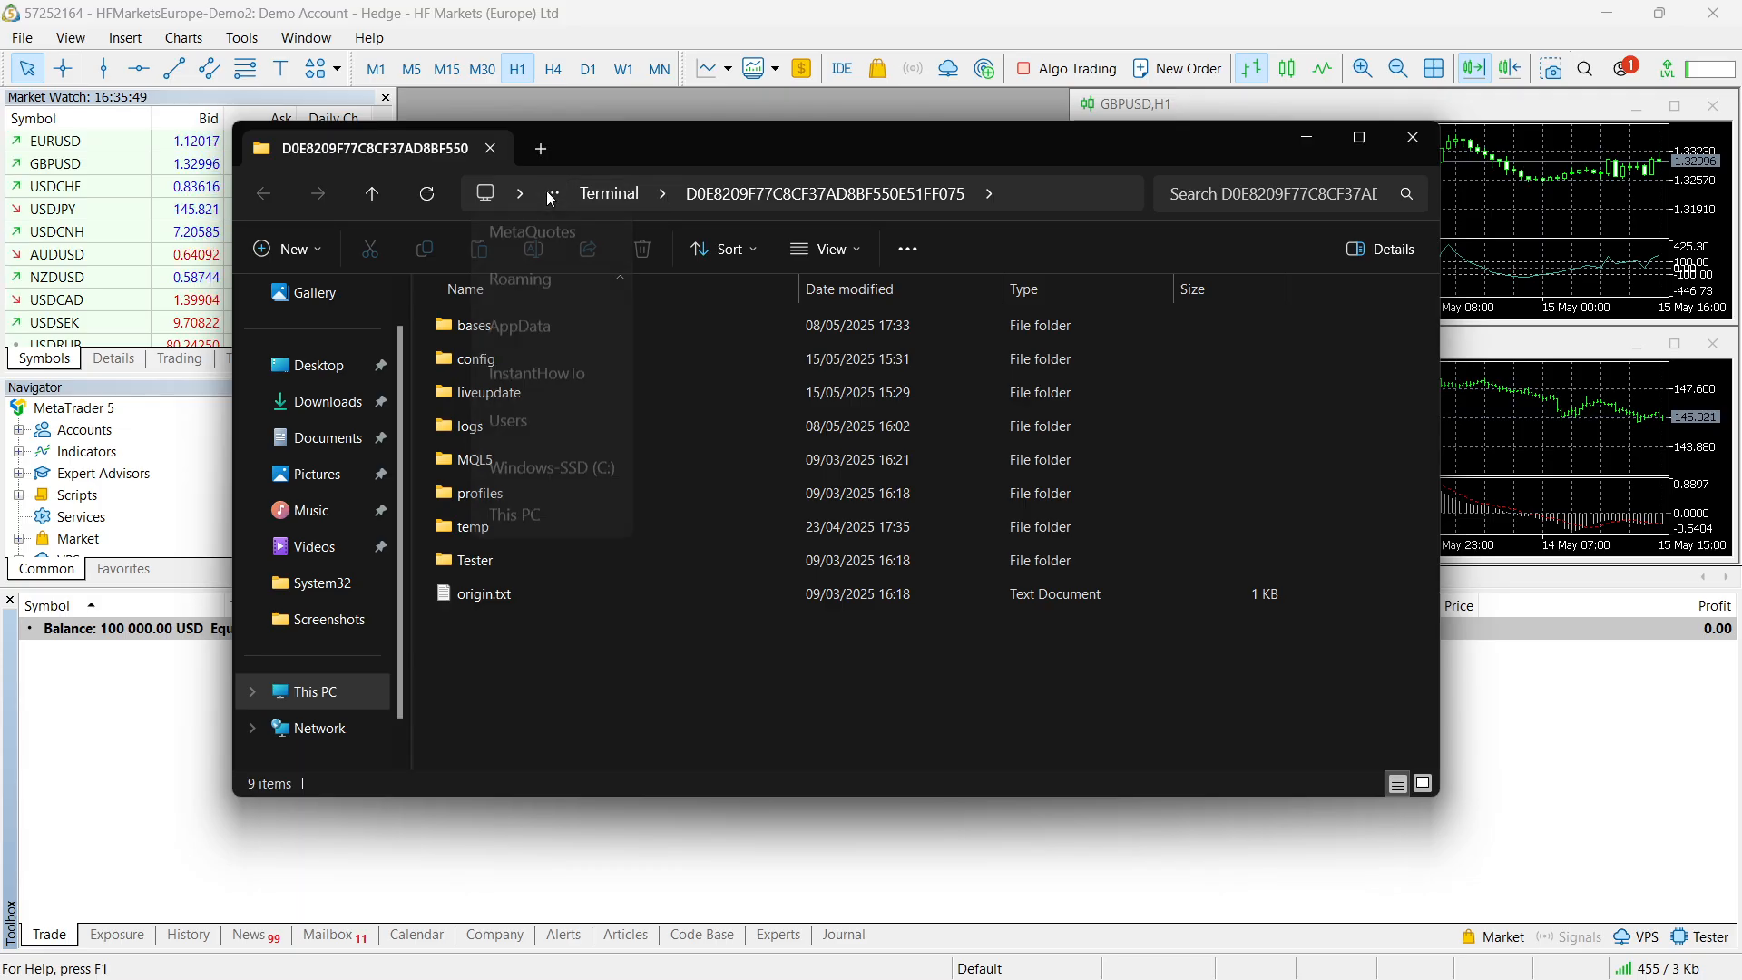
{"action": "left_click", "coordinate": [519, 194]}
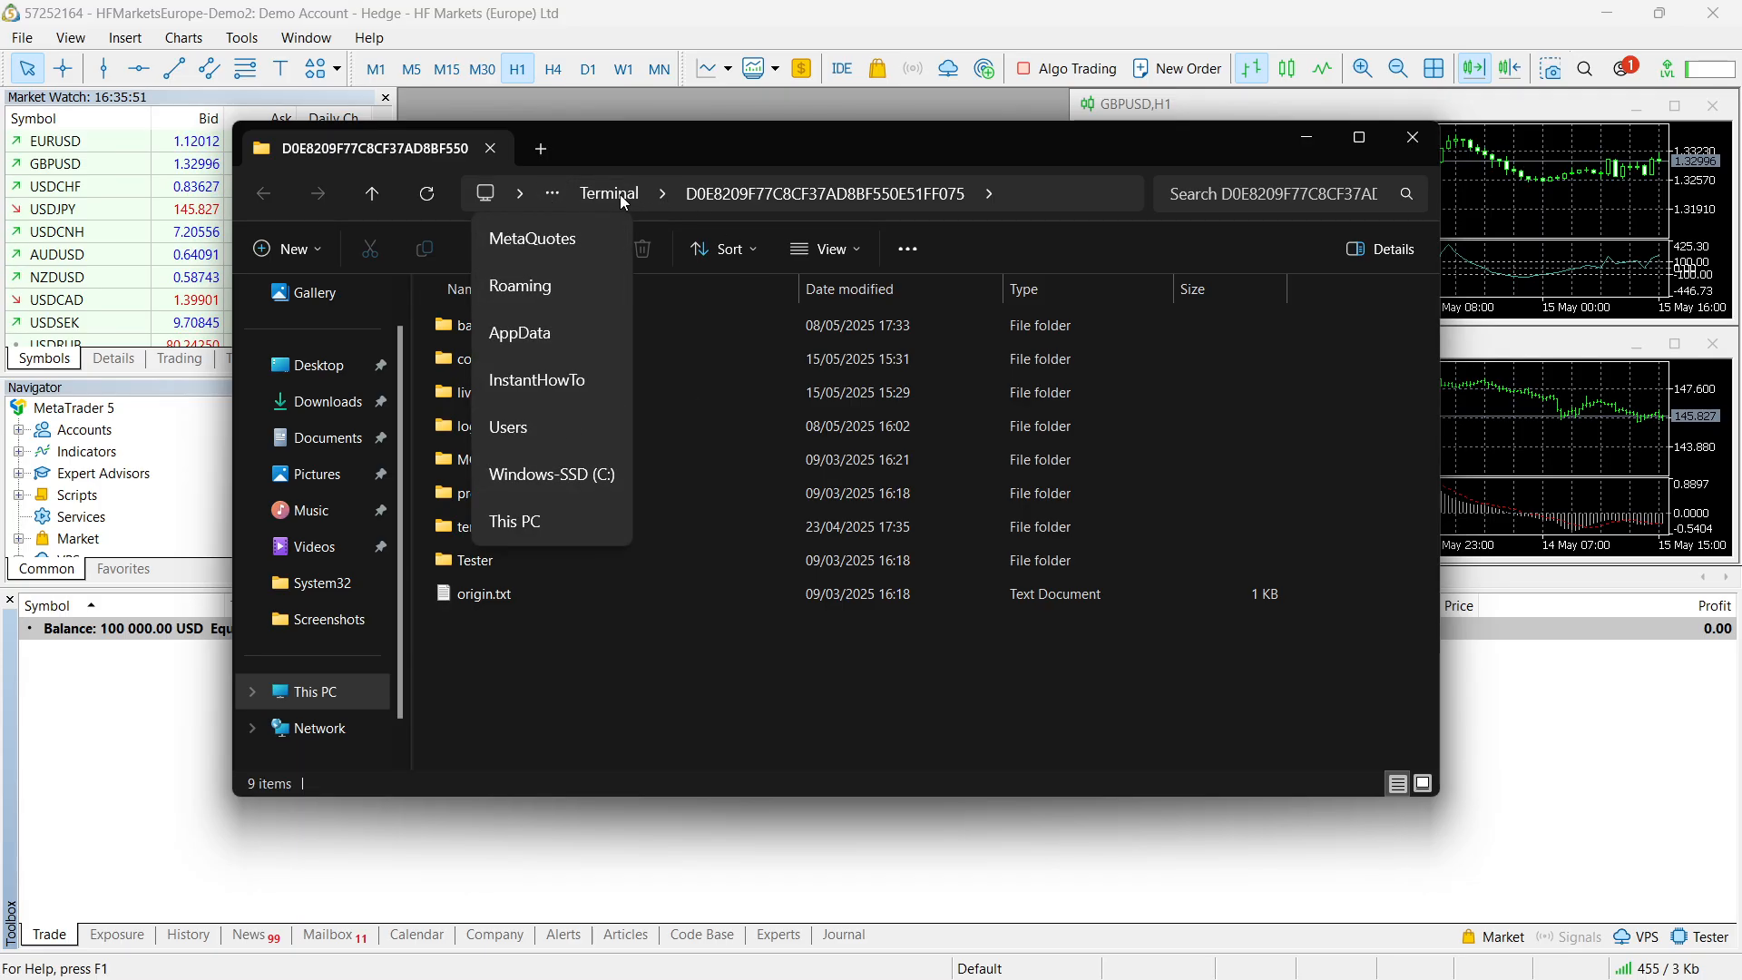
{"action": "left_click", "coordinate": [609, 193]}
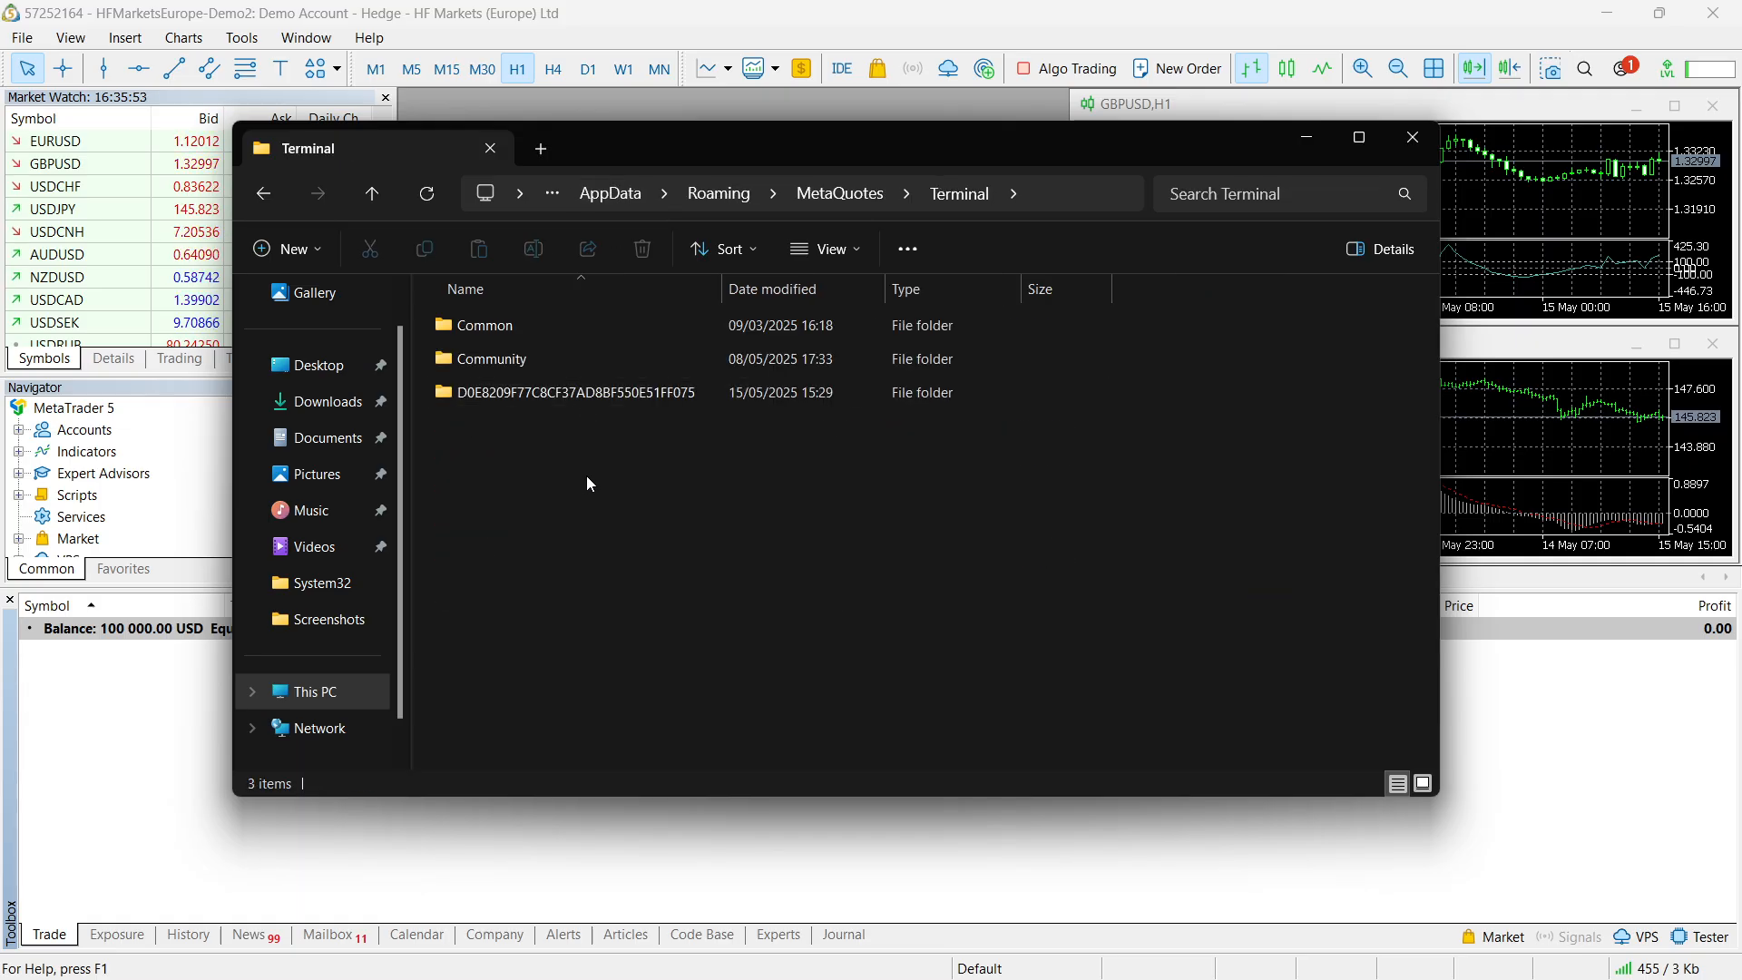
{"action": "left_click", "coordinate": [572, 392]}
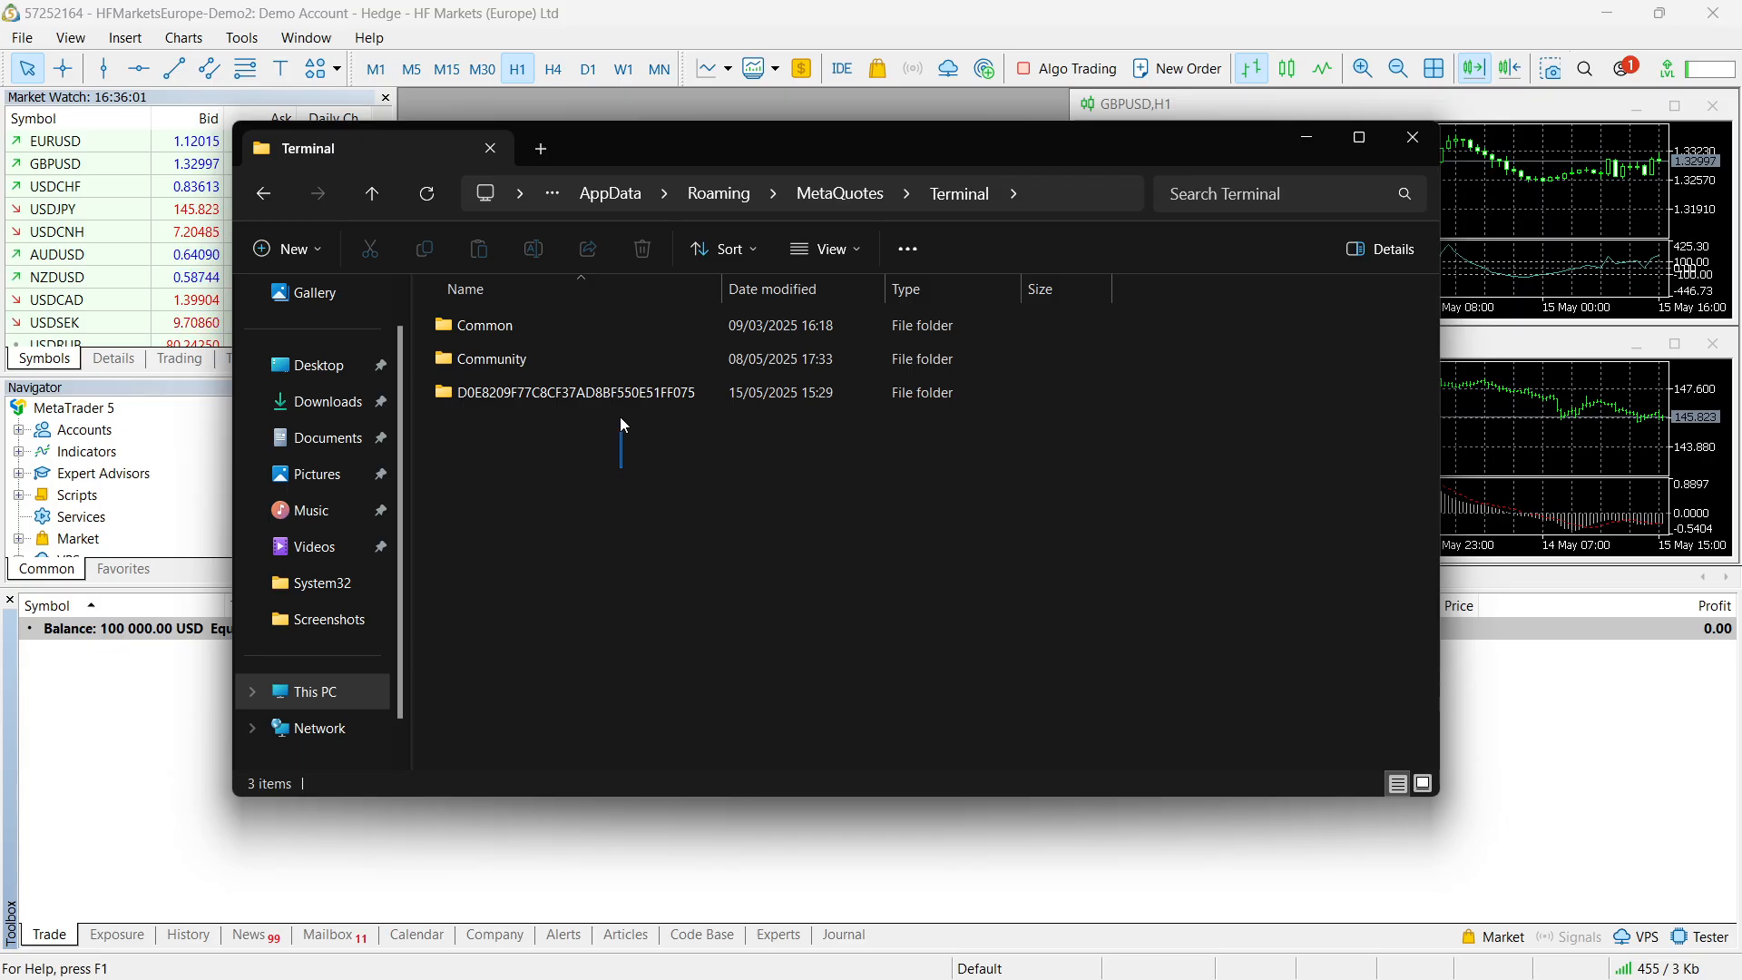
{"action": "left_click", "coordinate": [572, 392]}
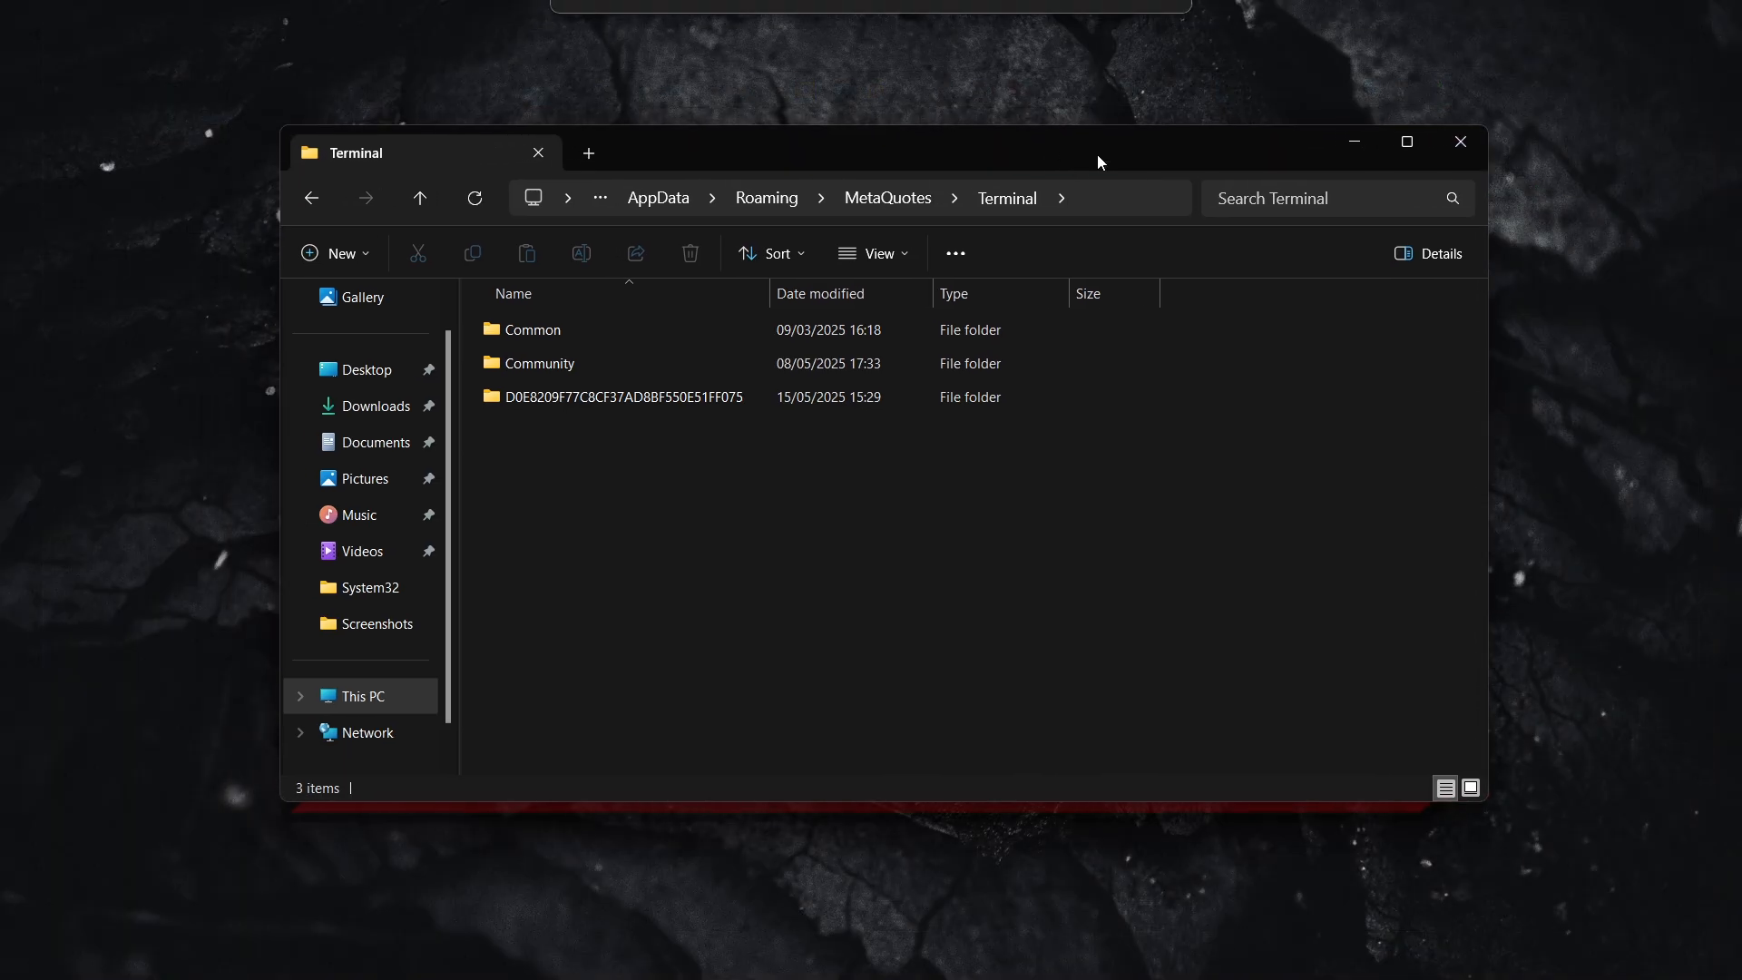
- Delete the long-named D0E8209F... terminal data folder from the Terminal directory
{"action": "left_click", "coordinate": [620, 396]}
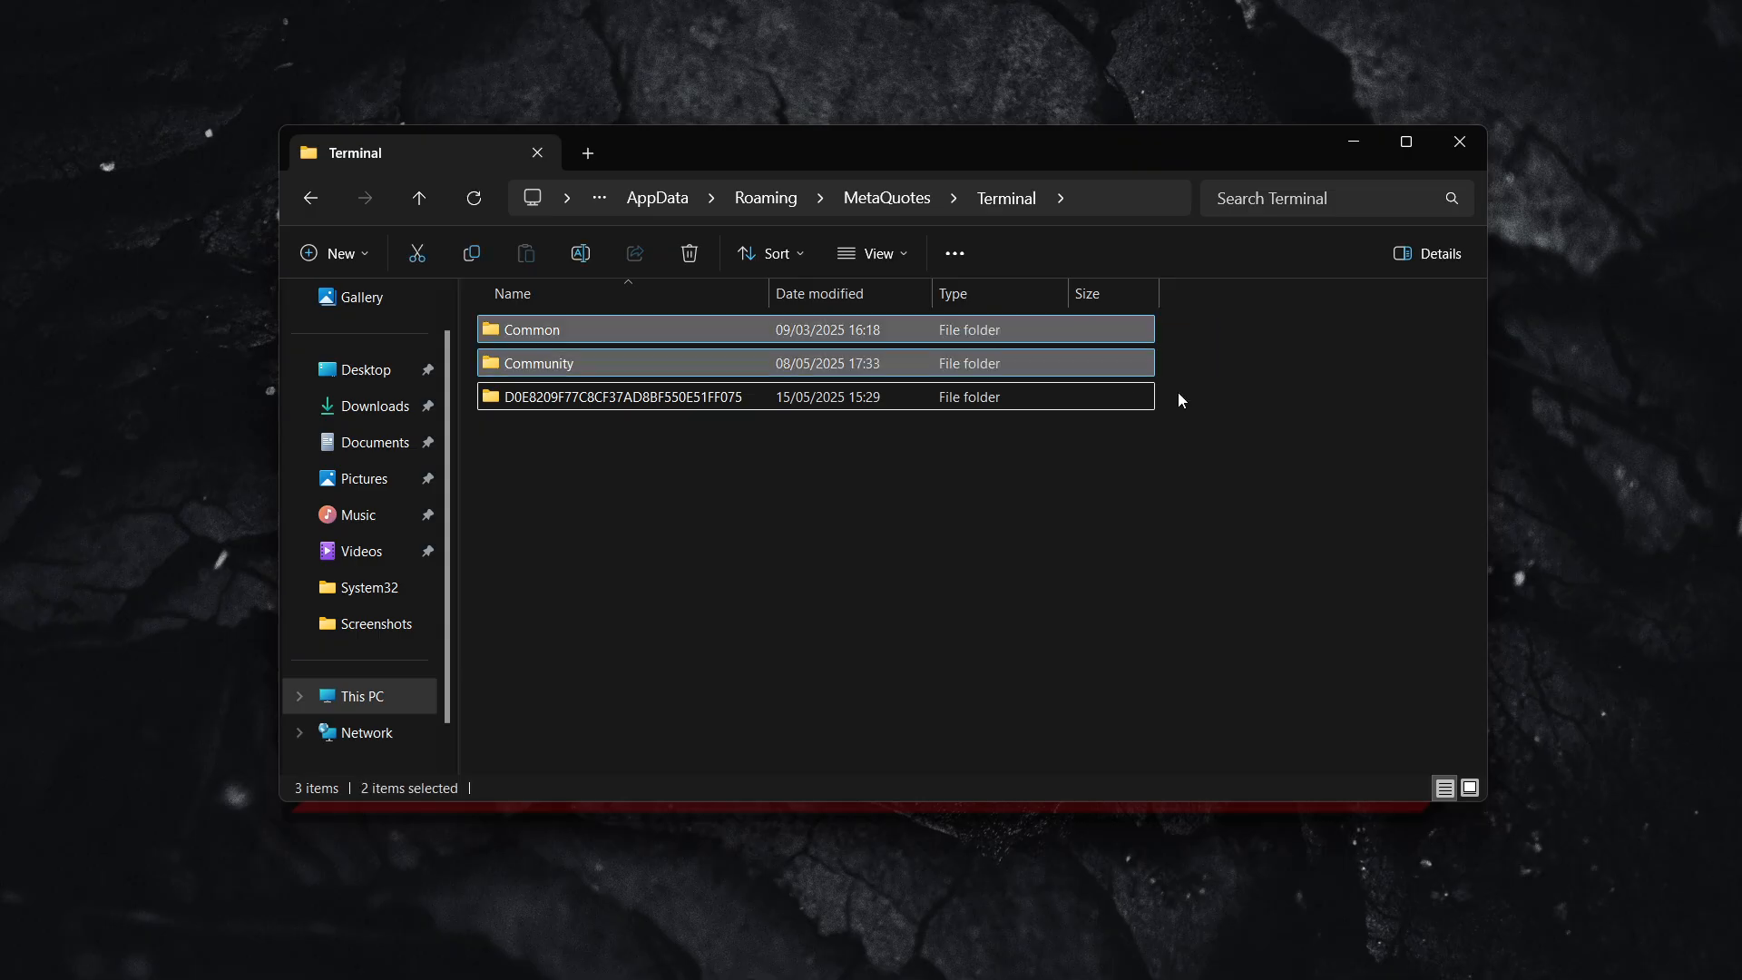
{"action": "left_click", "coordinate": [619, 396]}
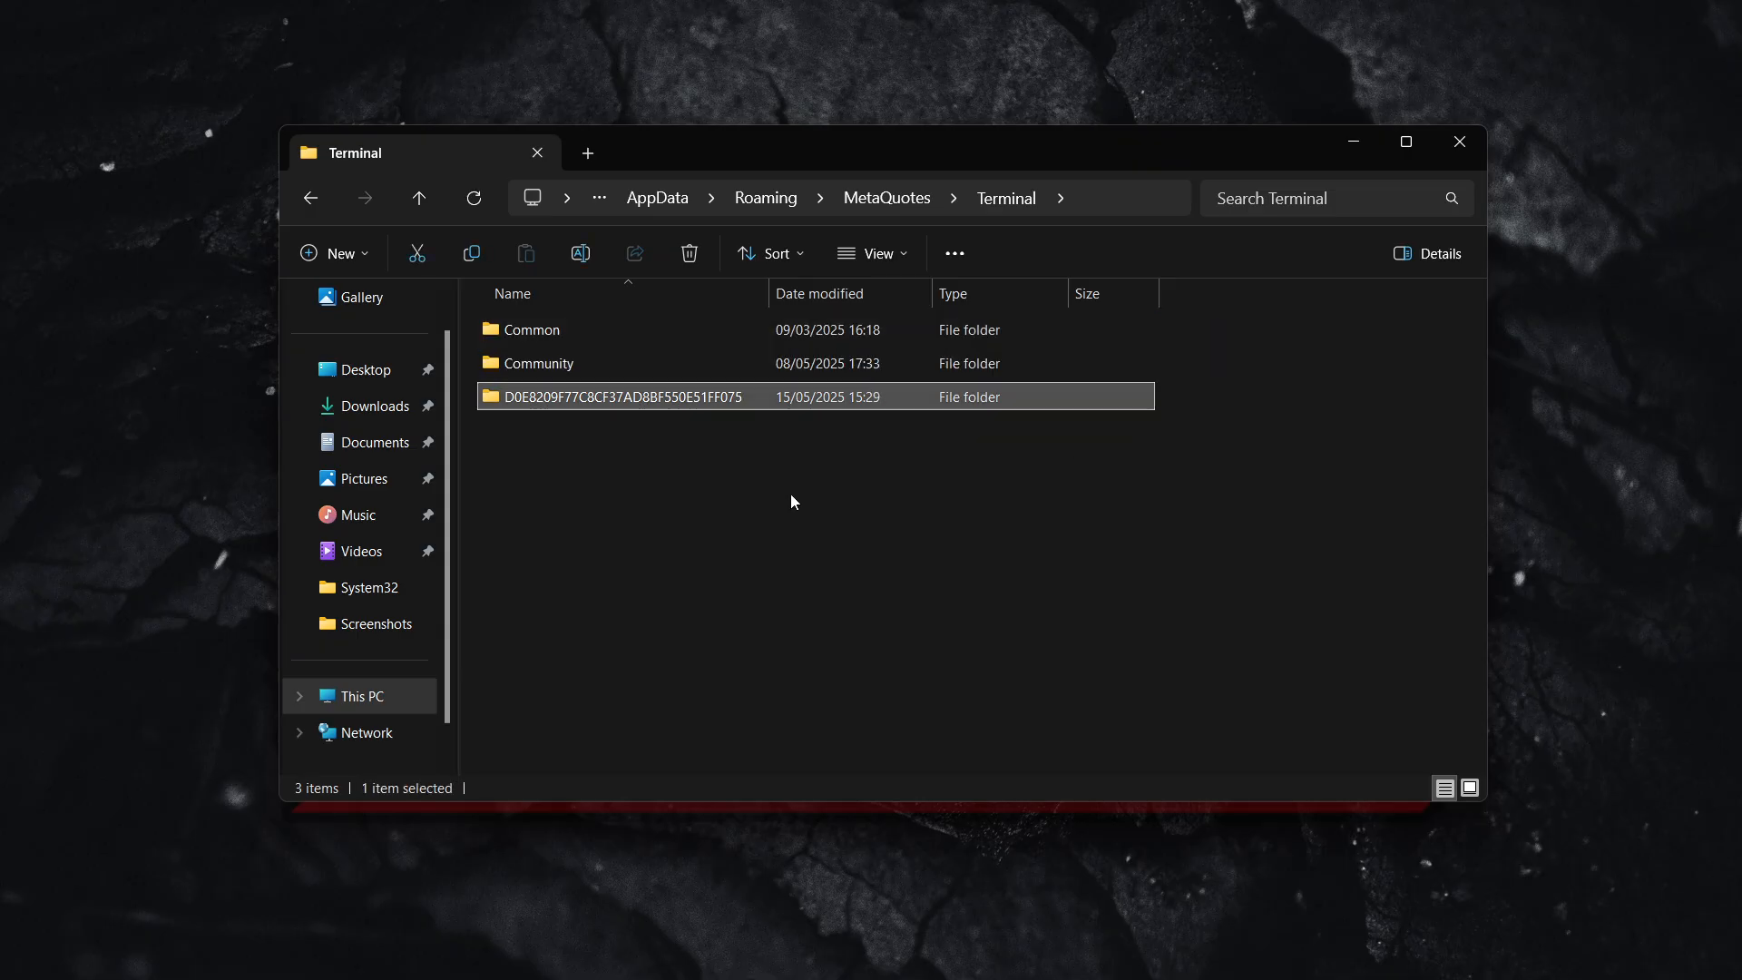
{"action": "left_click", "coordinate": [748, 493]}
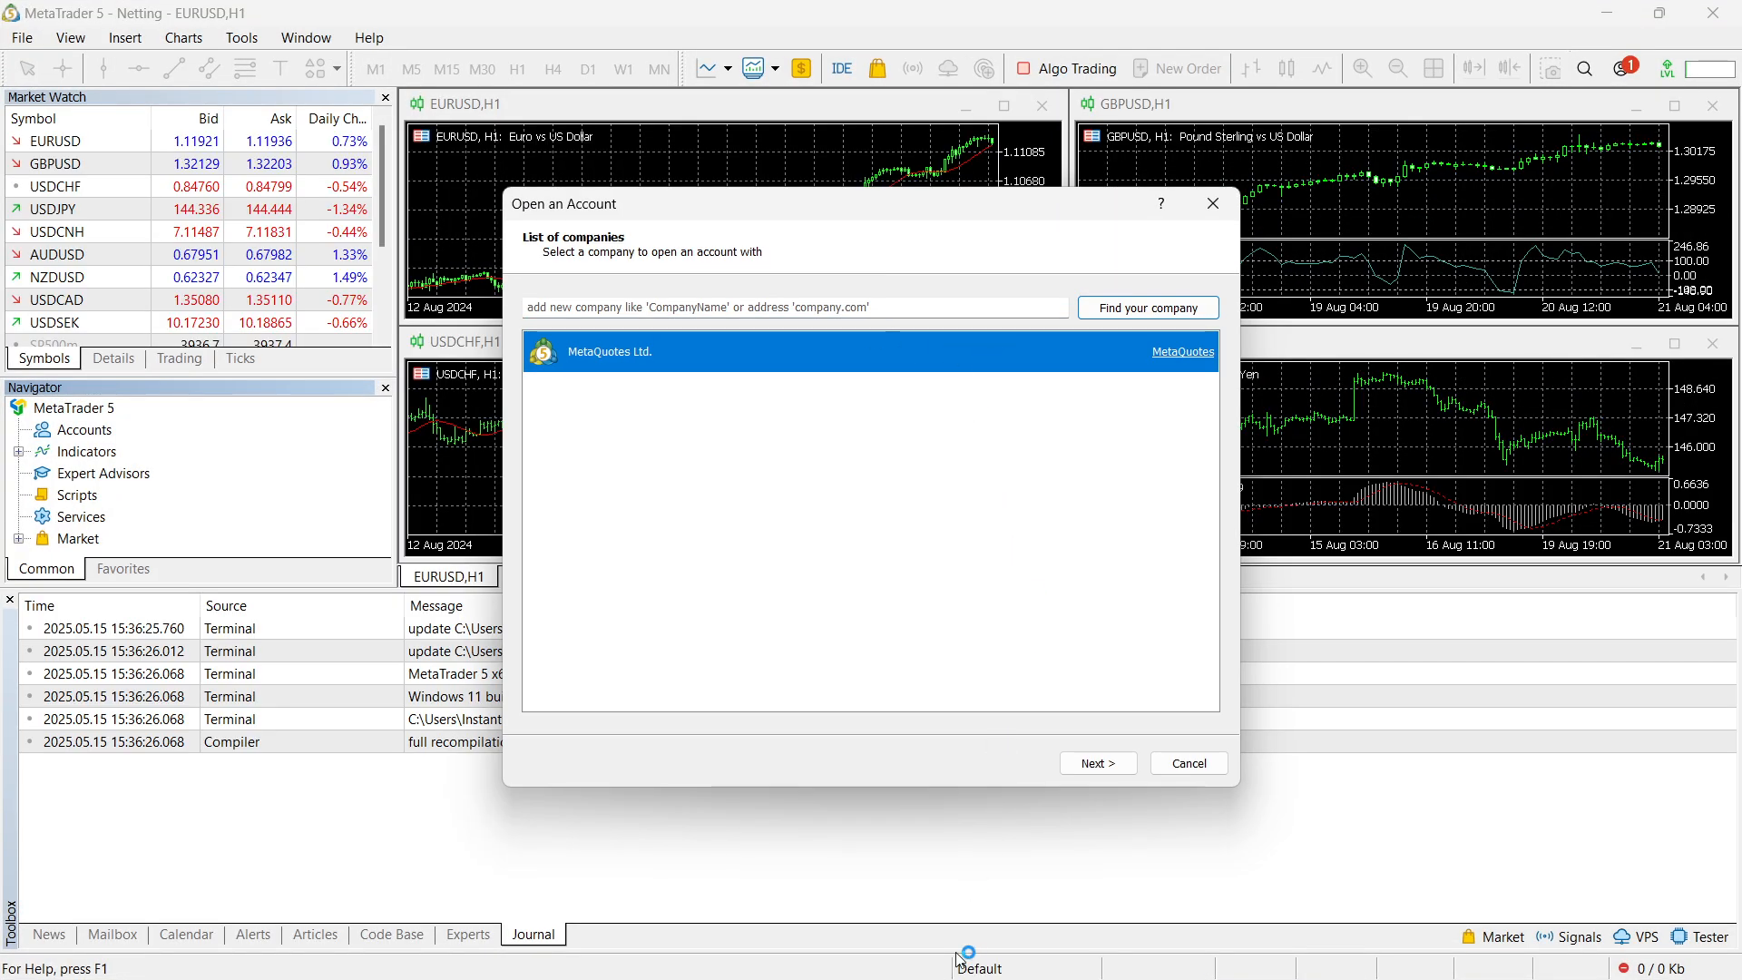
{"action": "mouse_move", "coordinate": [1009, 207]}
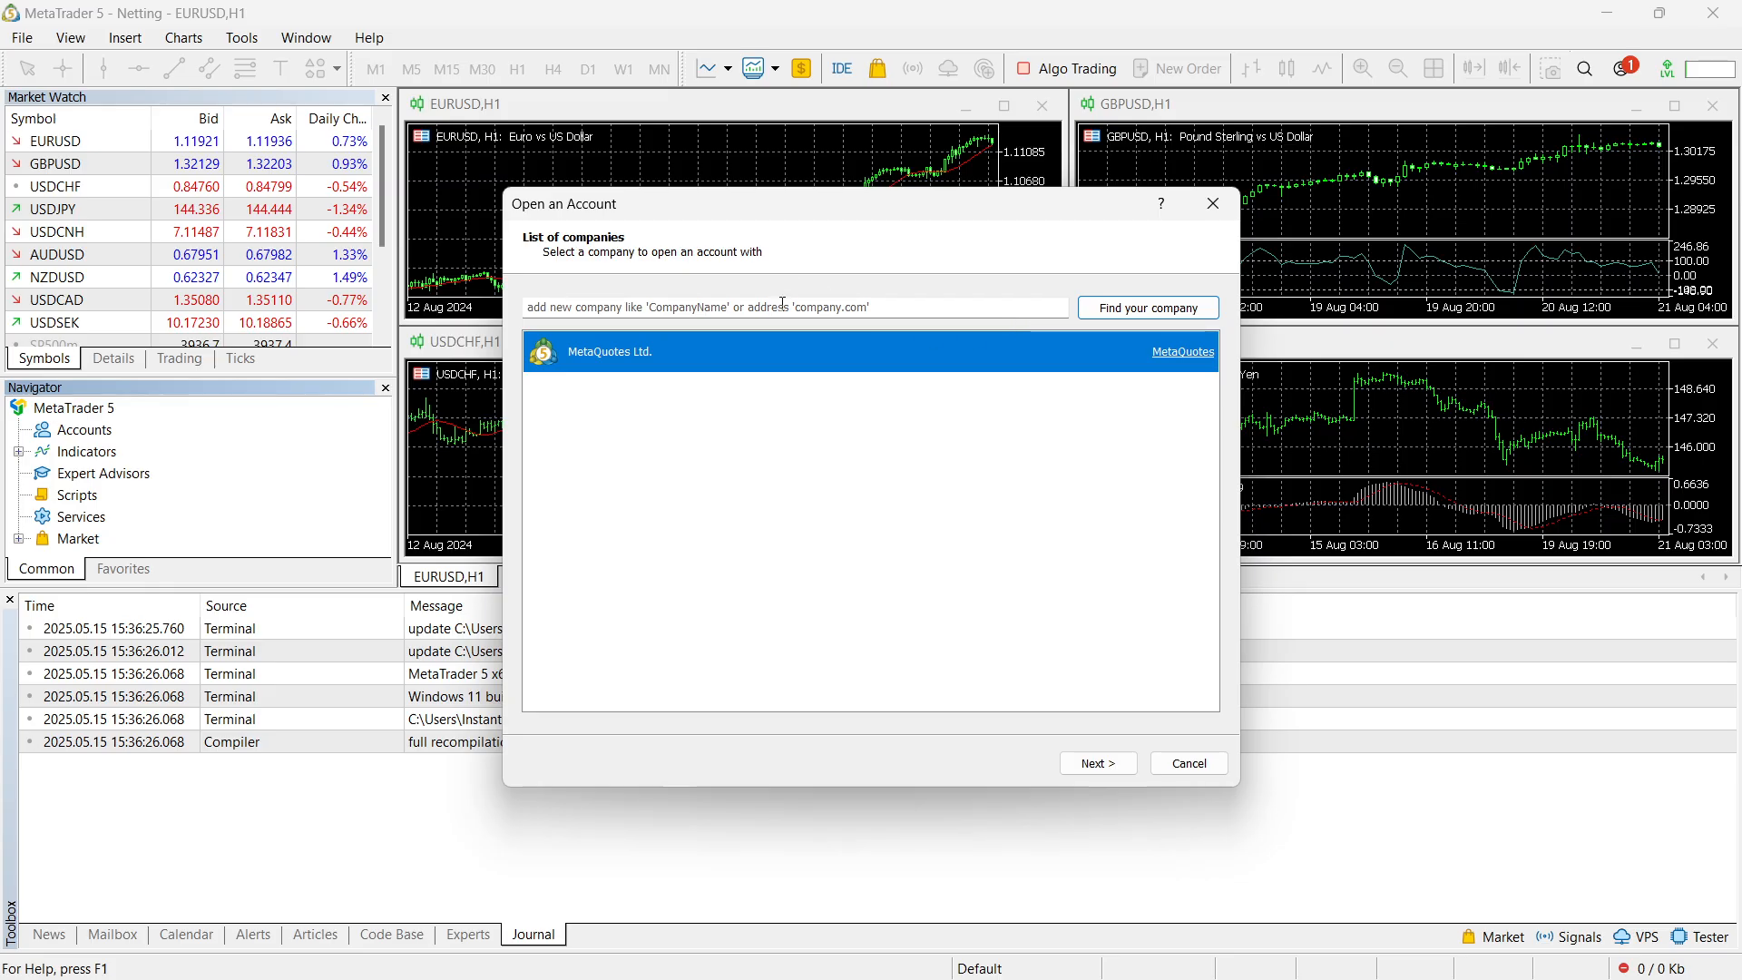
- Cancel the Open an Account dialog on the relaunched default terminal
{"action": "left_click", "coordinate": [1187, 763]}
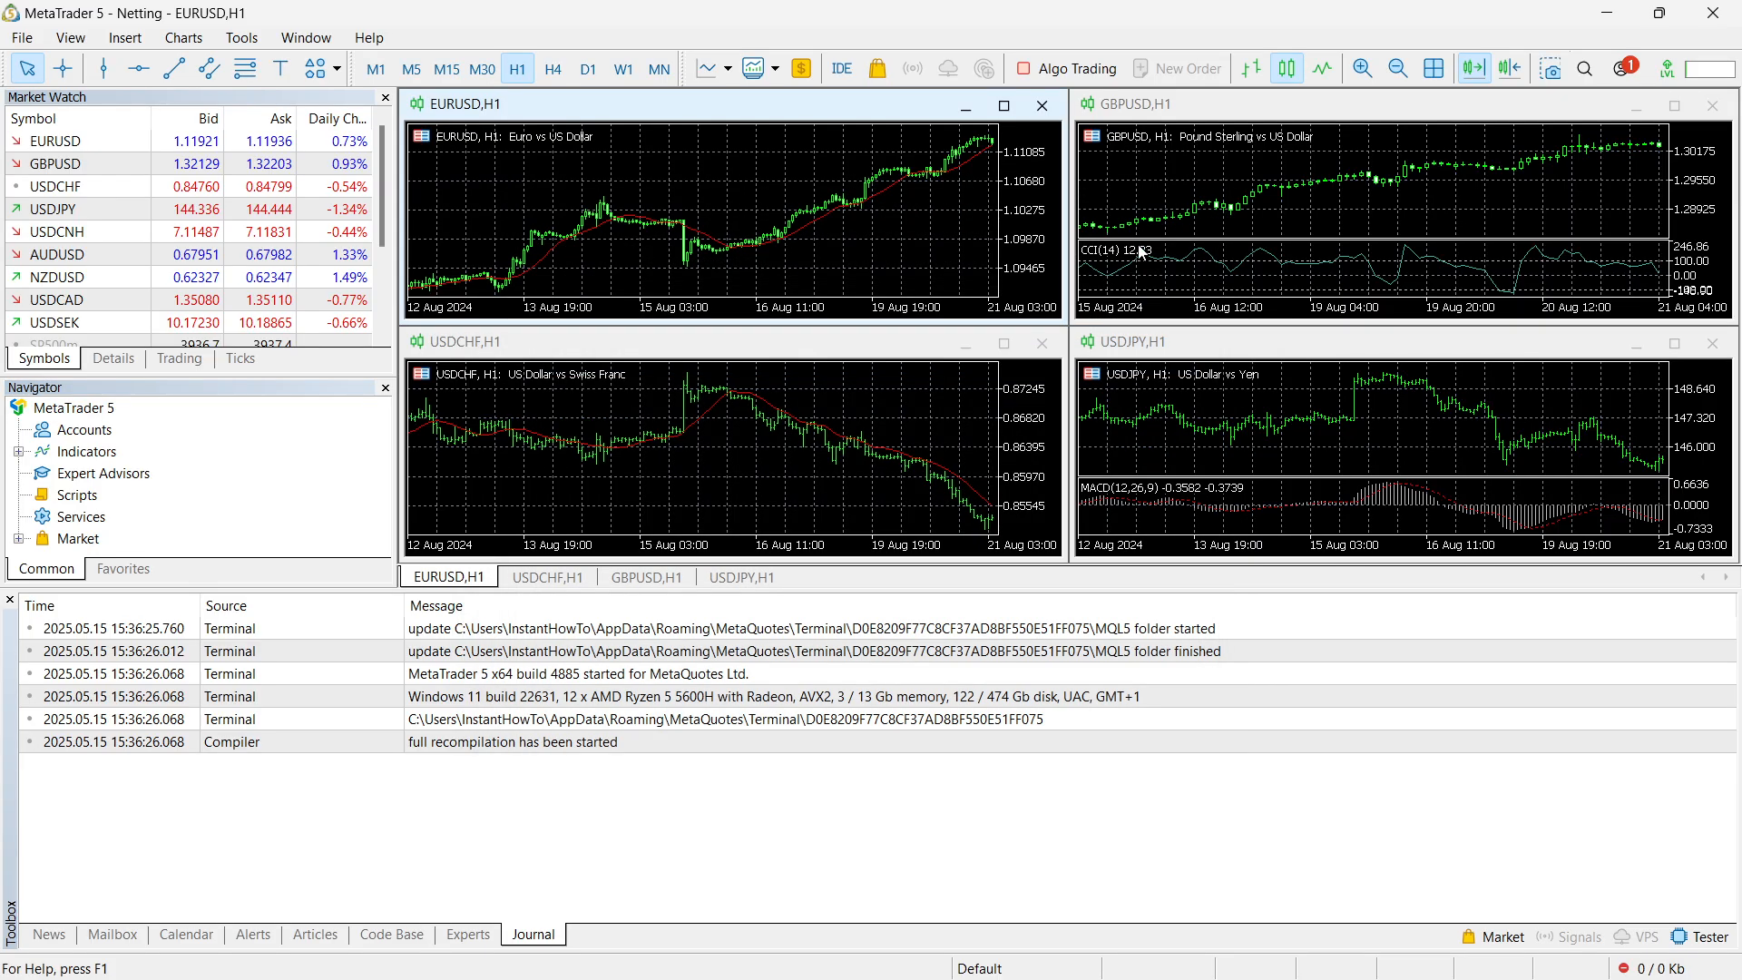
{"action": "mouse_move", "coordinate": [698, 813]}
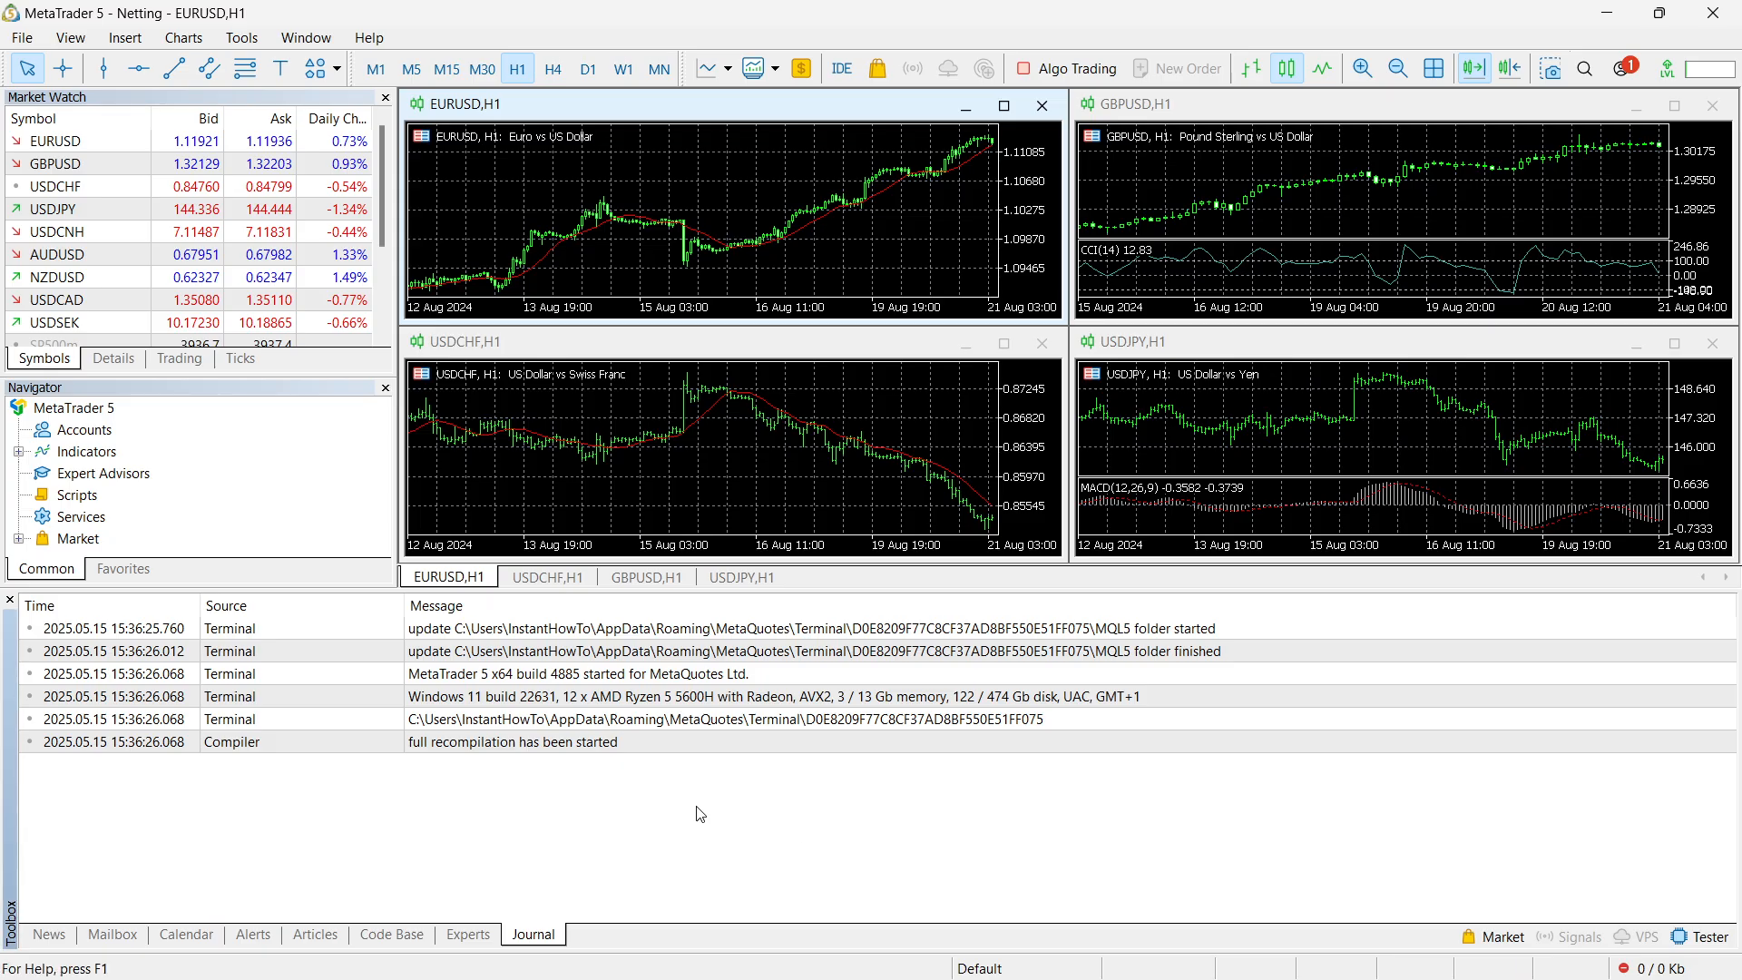
- Switch the Toolbox panel from the journal to the empty News list
{"action": "left_click", "coordinate": [48, 933]}
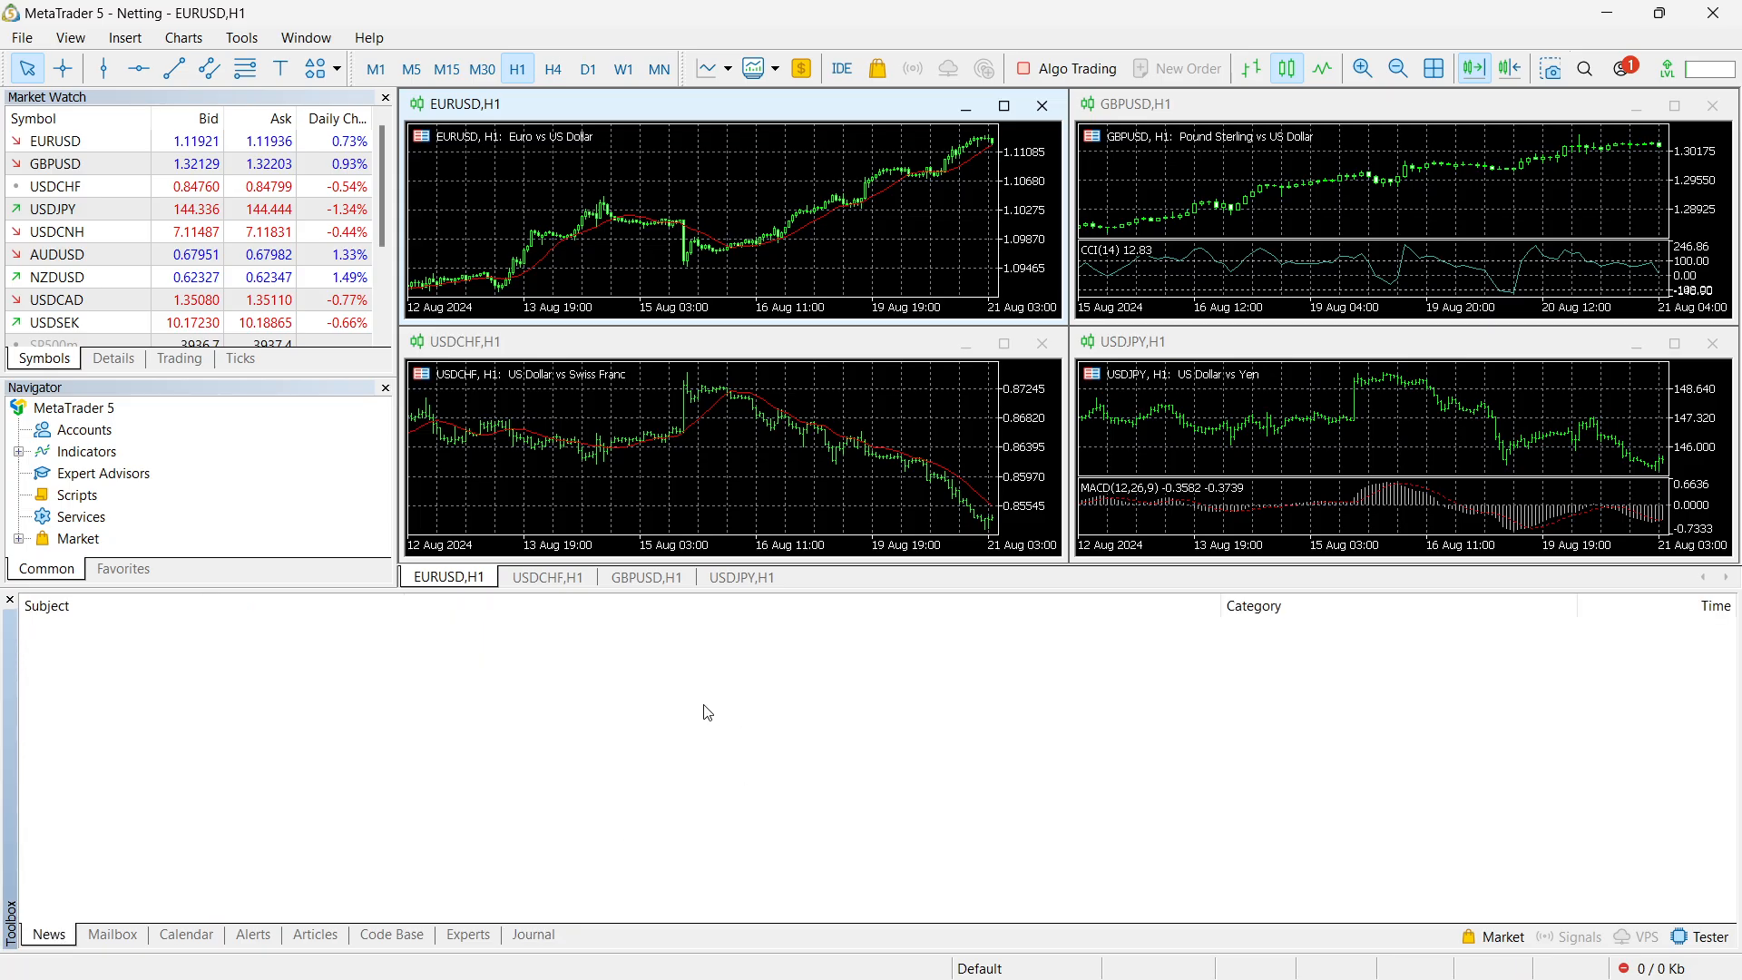